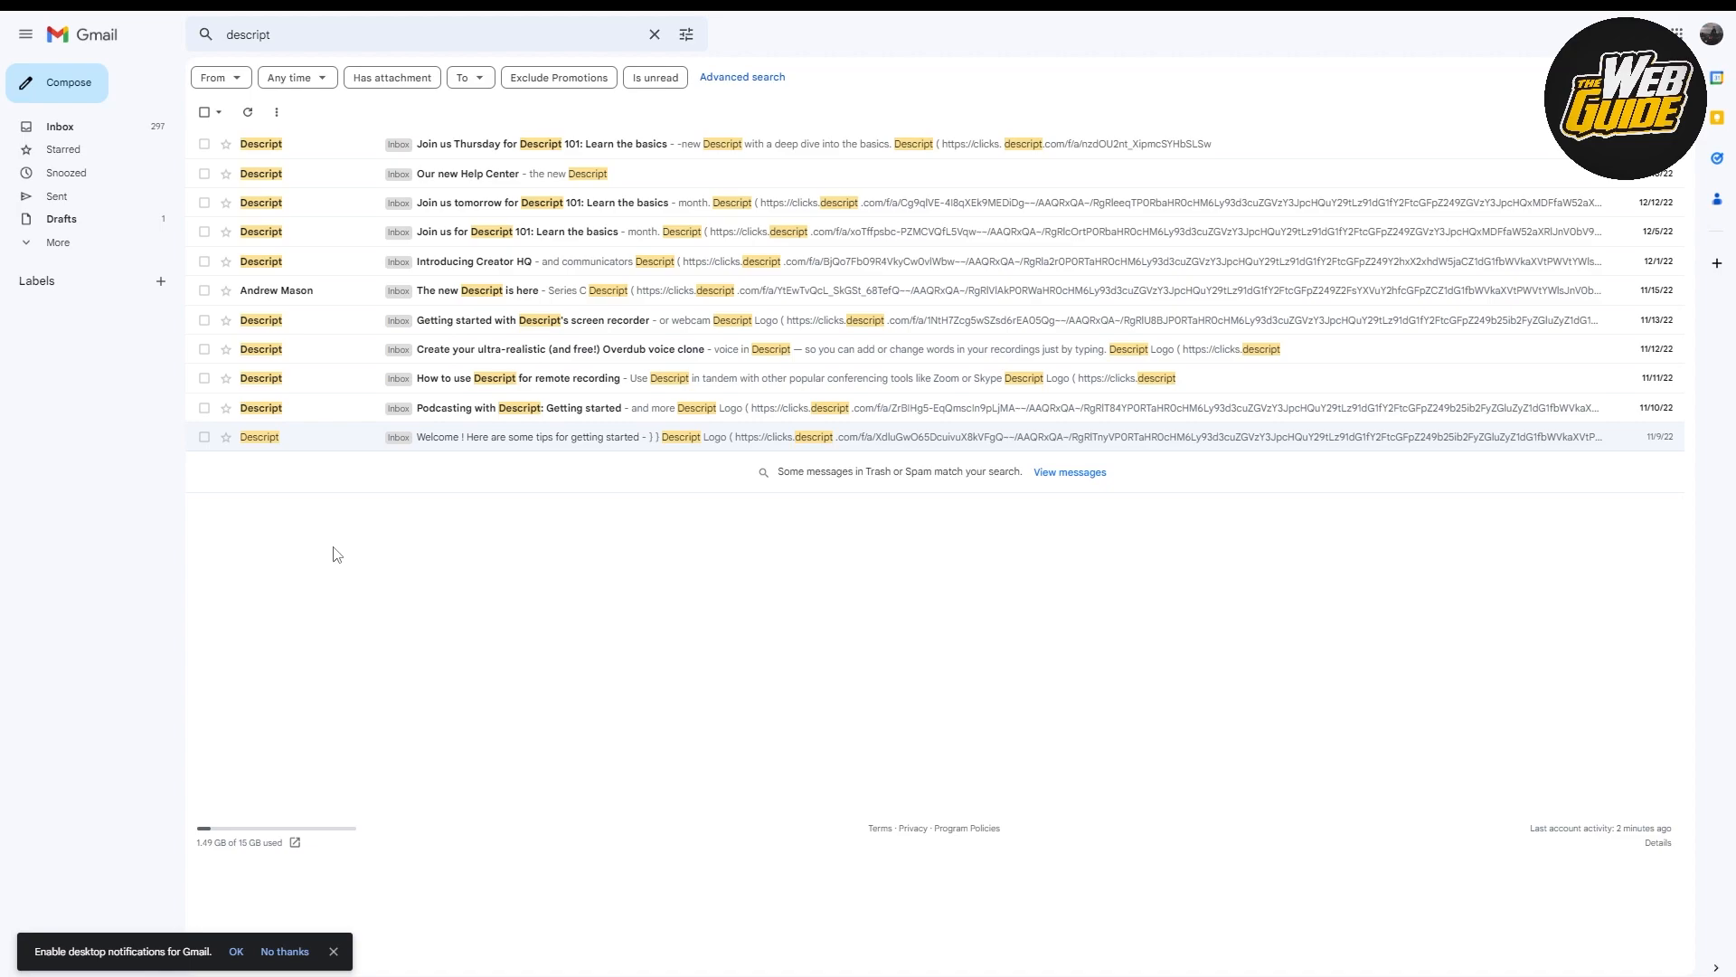
{"action": "mouse_move", "coordinate": [246, 496]}
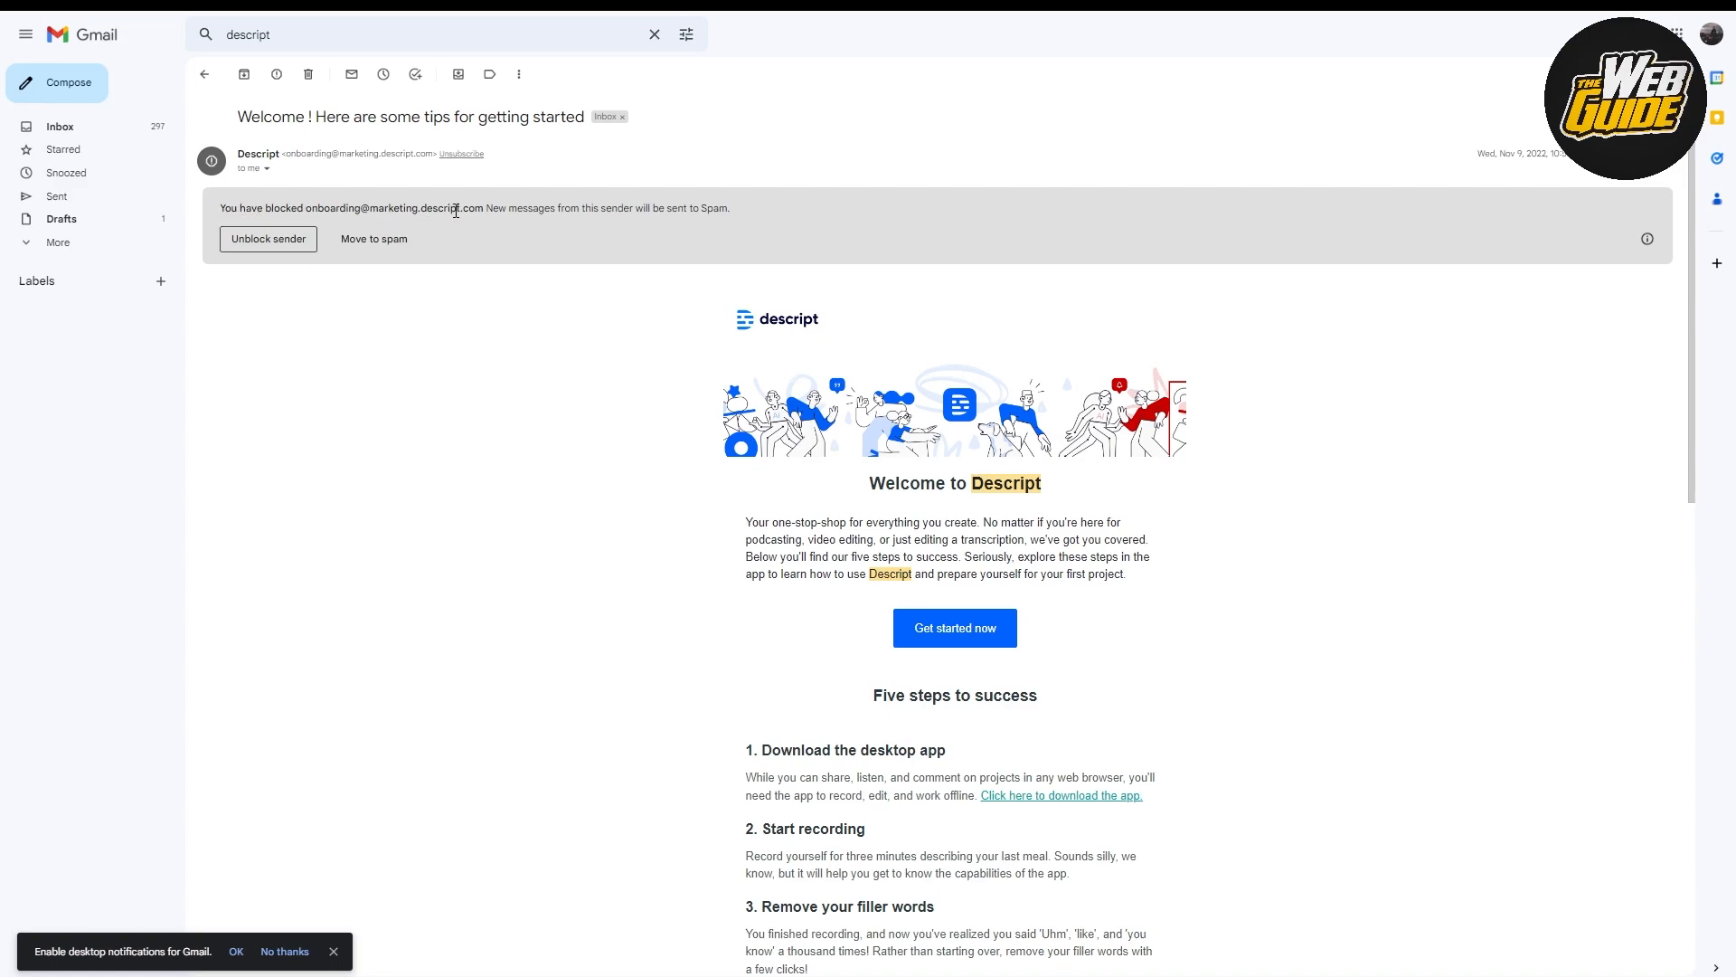
{"action": "mouse_move", "coordinate": [422, 242]}
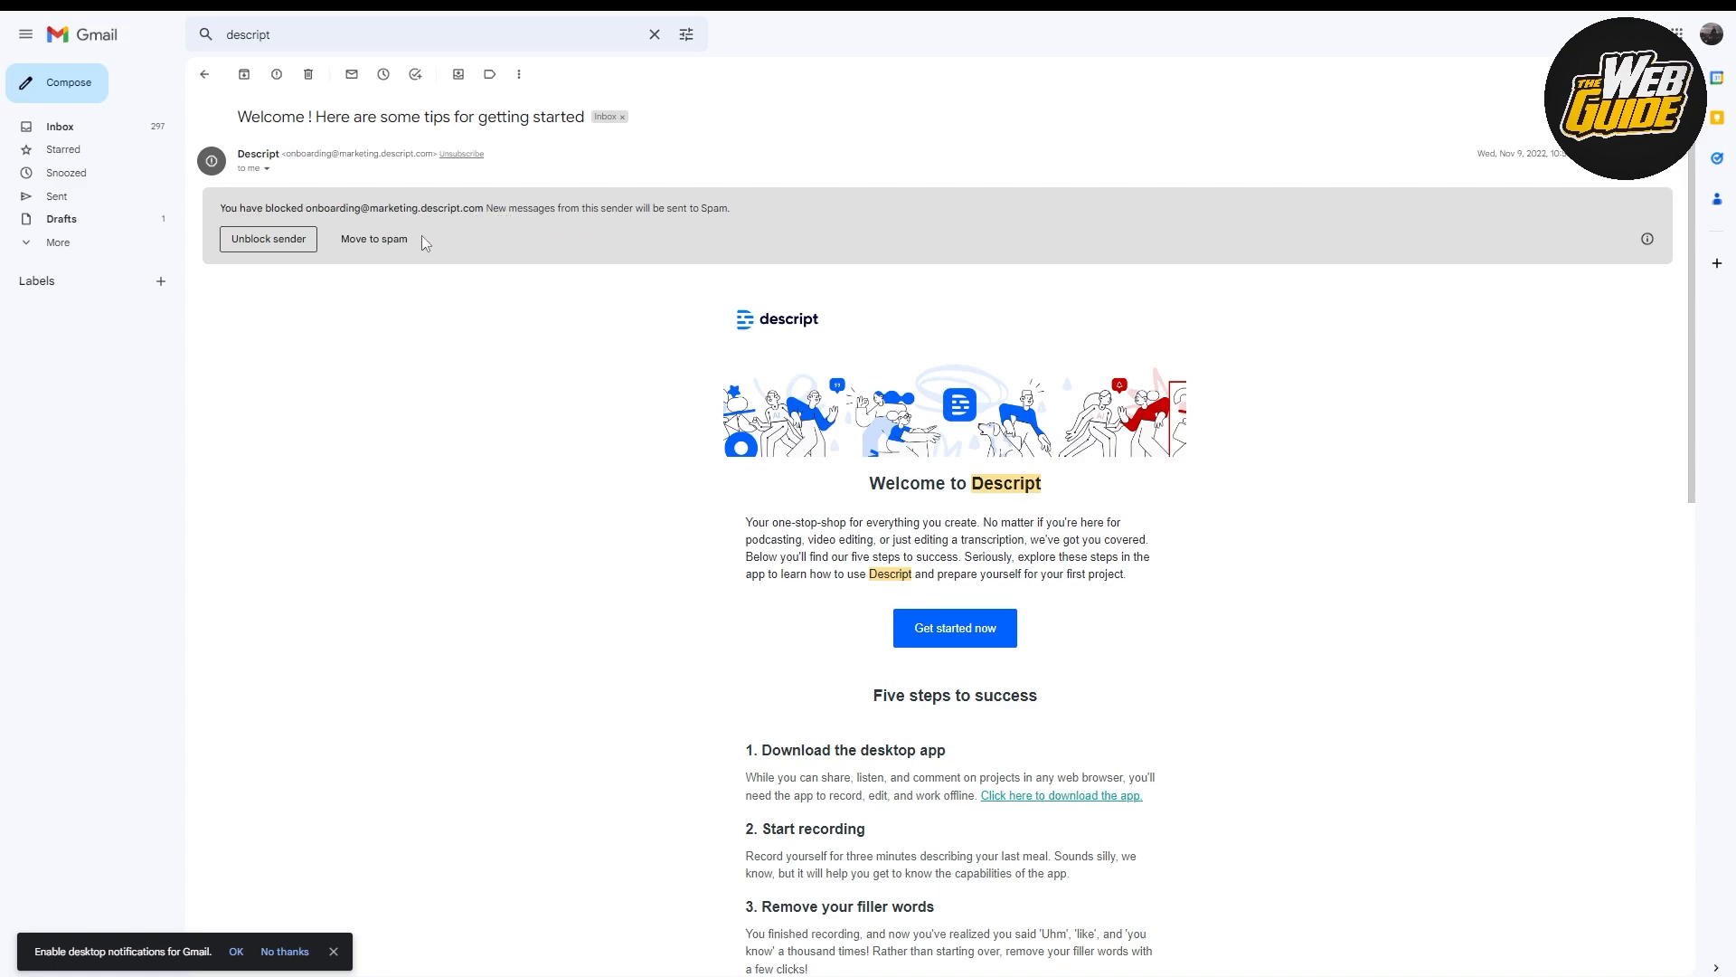
{"action": "mouse_move", "coordinate": [265, 238]}
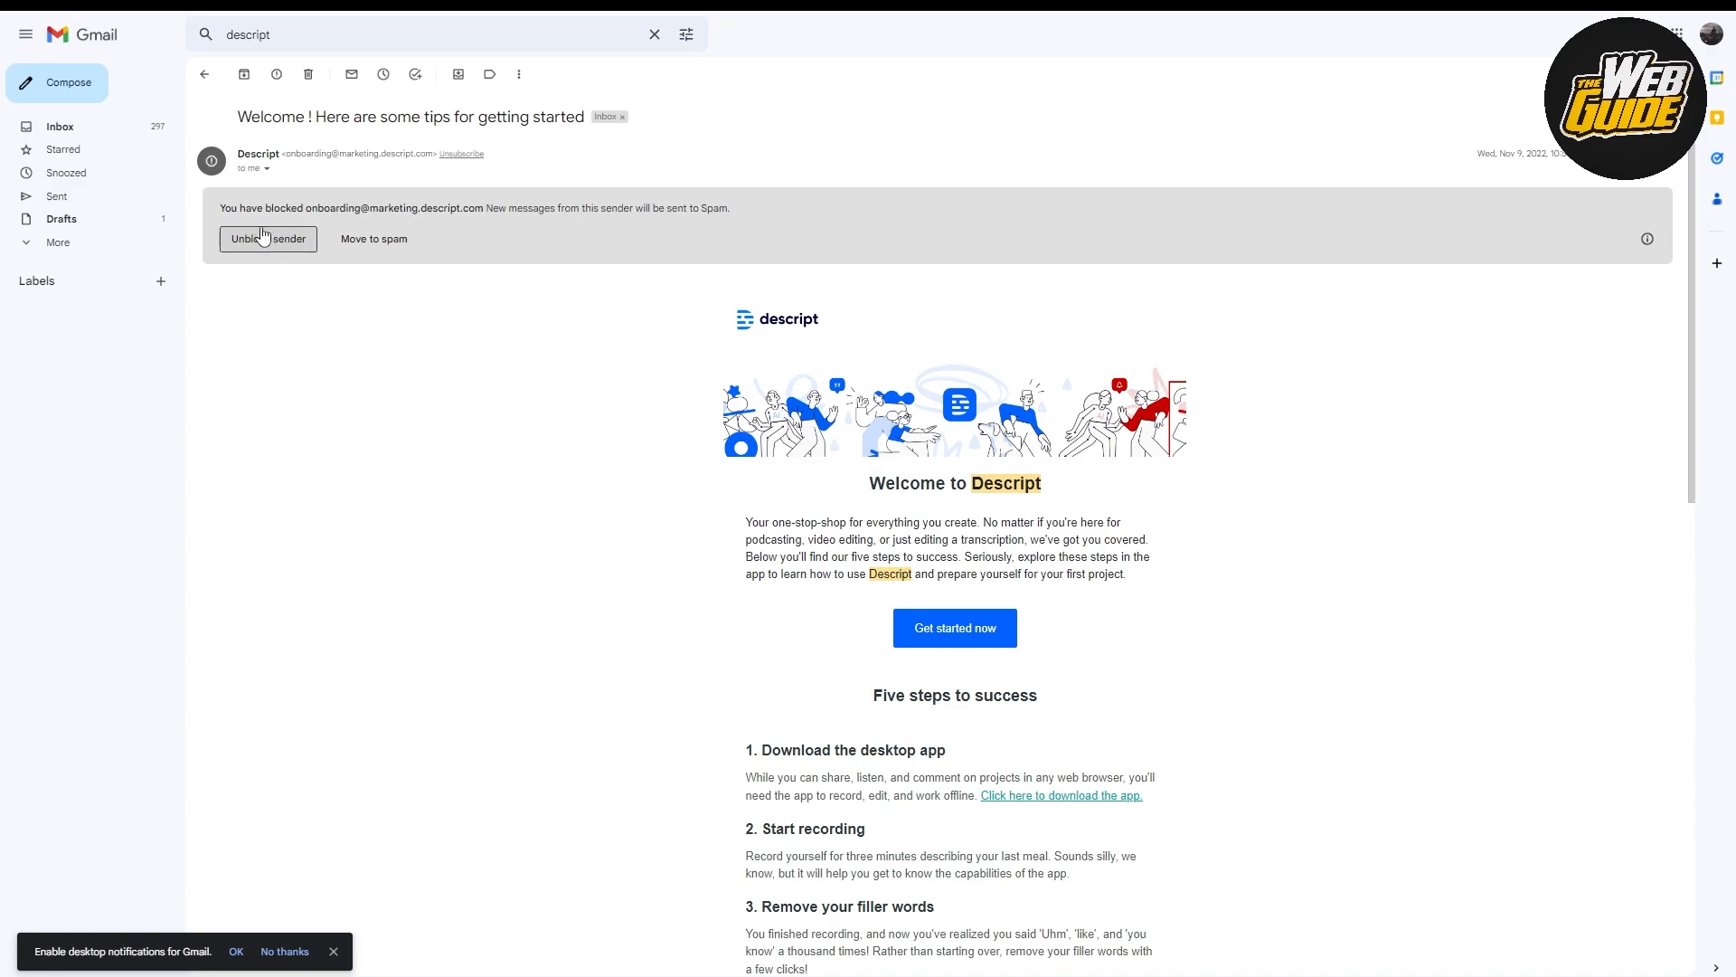
View the Descript 'Welcome! Here are some tips for getting started' email, then reach Gmail settings
{"action": "left_click", "coordinate": [268, 239]}
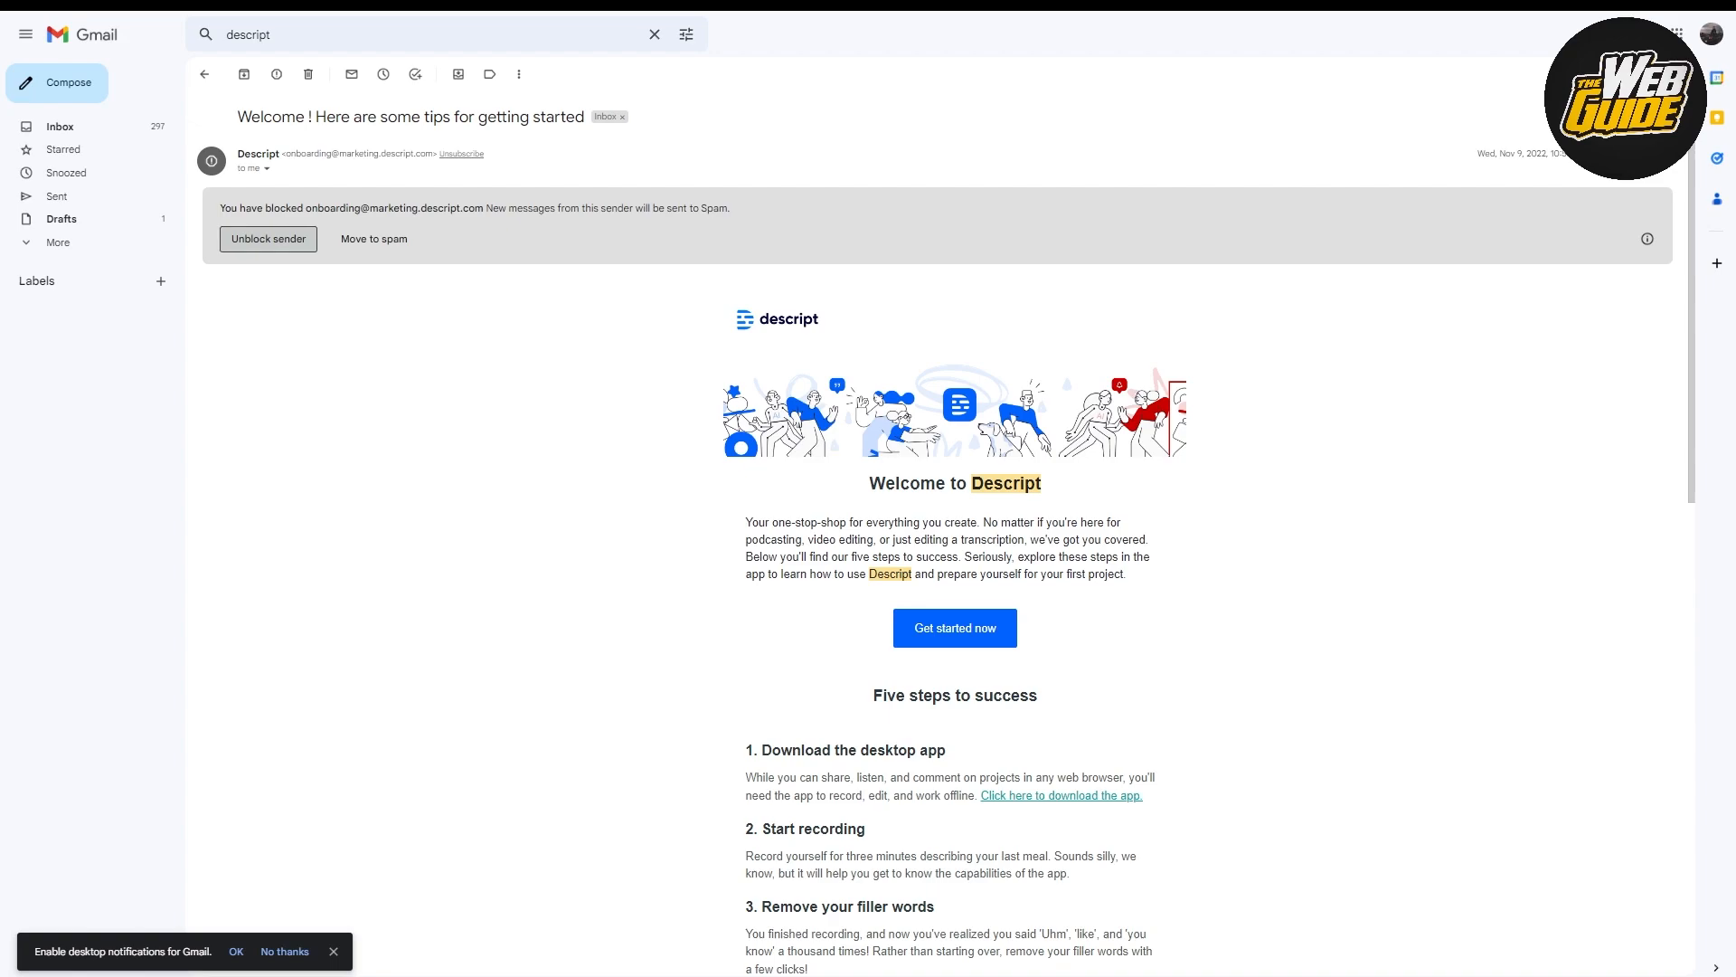
{"action": "left_click", "coordinate": [1720, 33]}
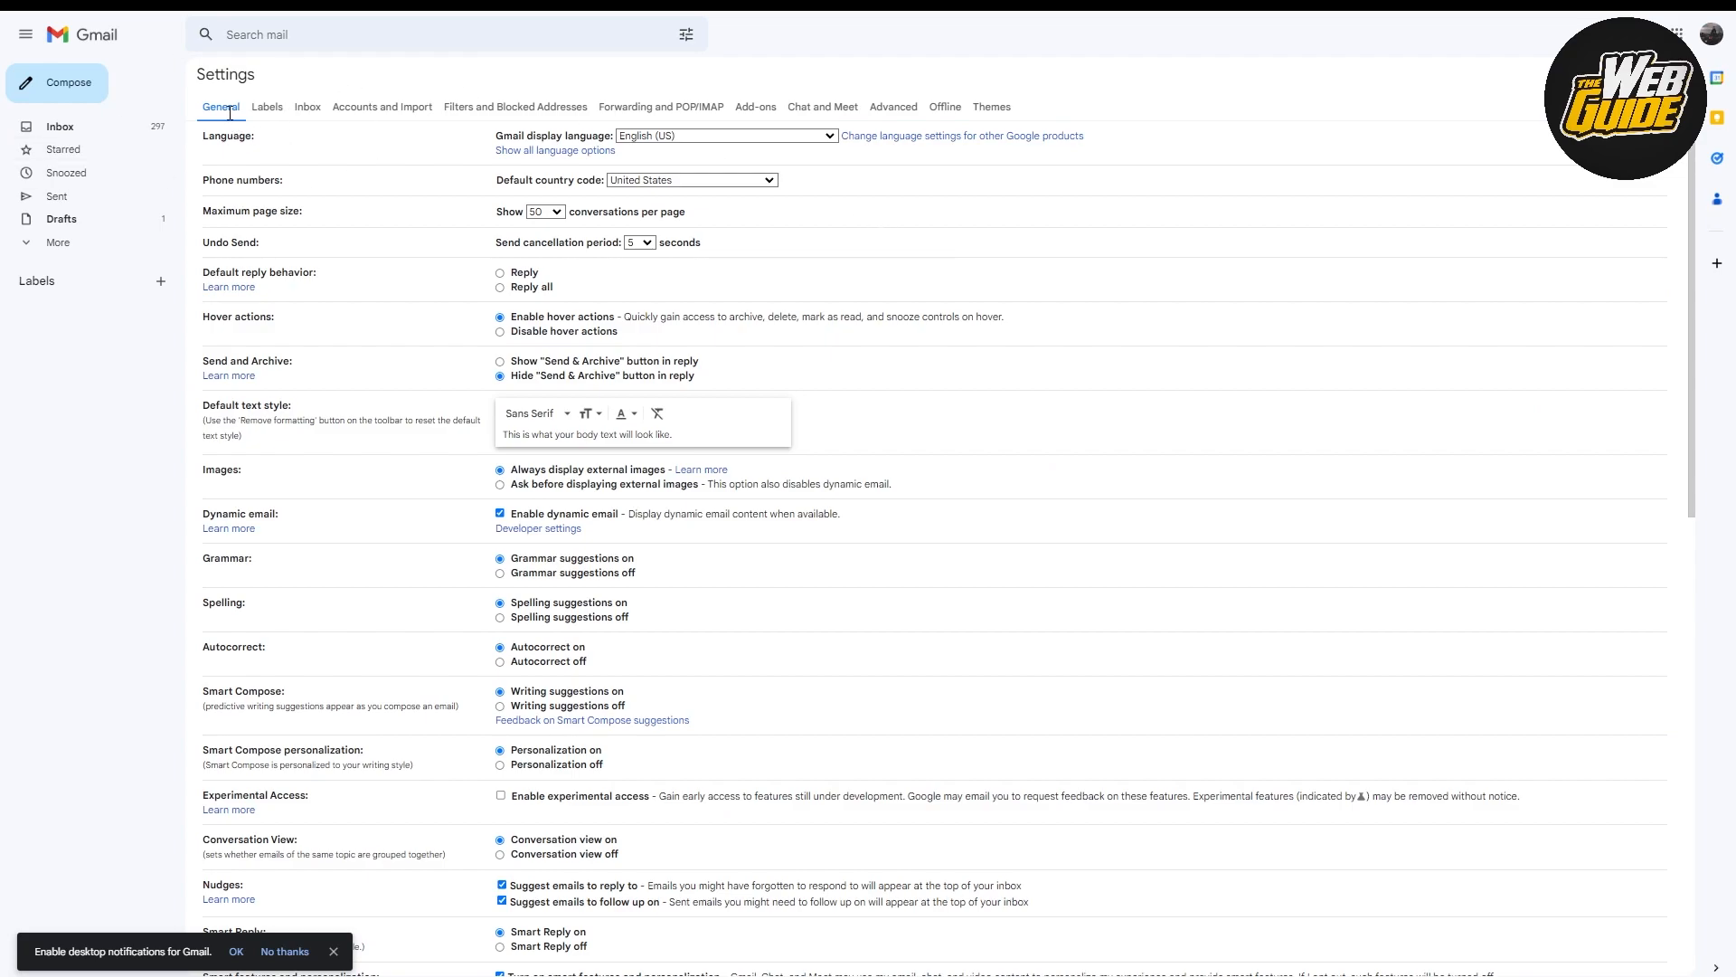
{"action": "mouse_move", "coordinate": [367, 125]}
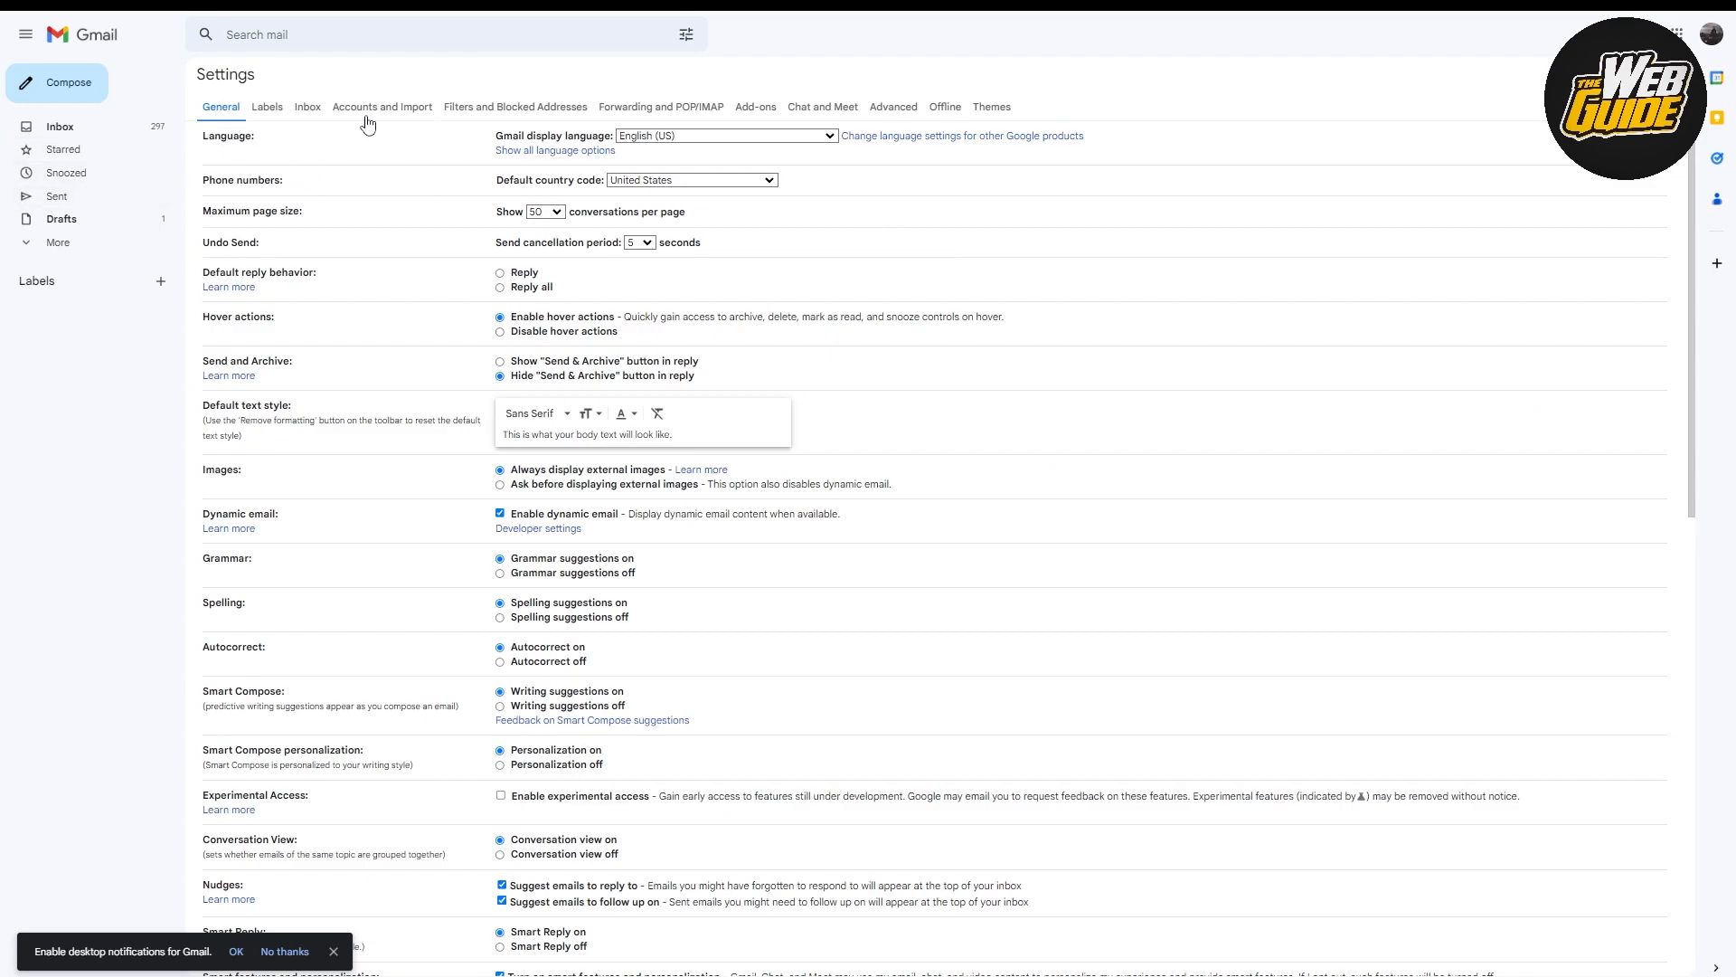
{"action": "mouse_move", "coordinate": [512, 116]}
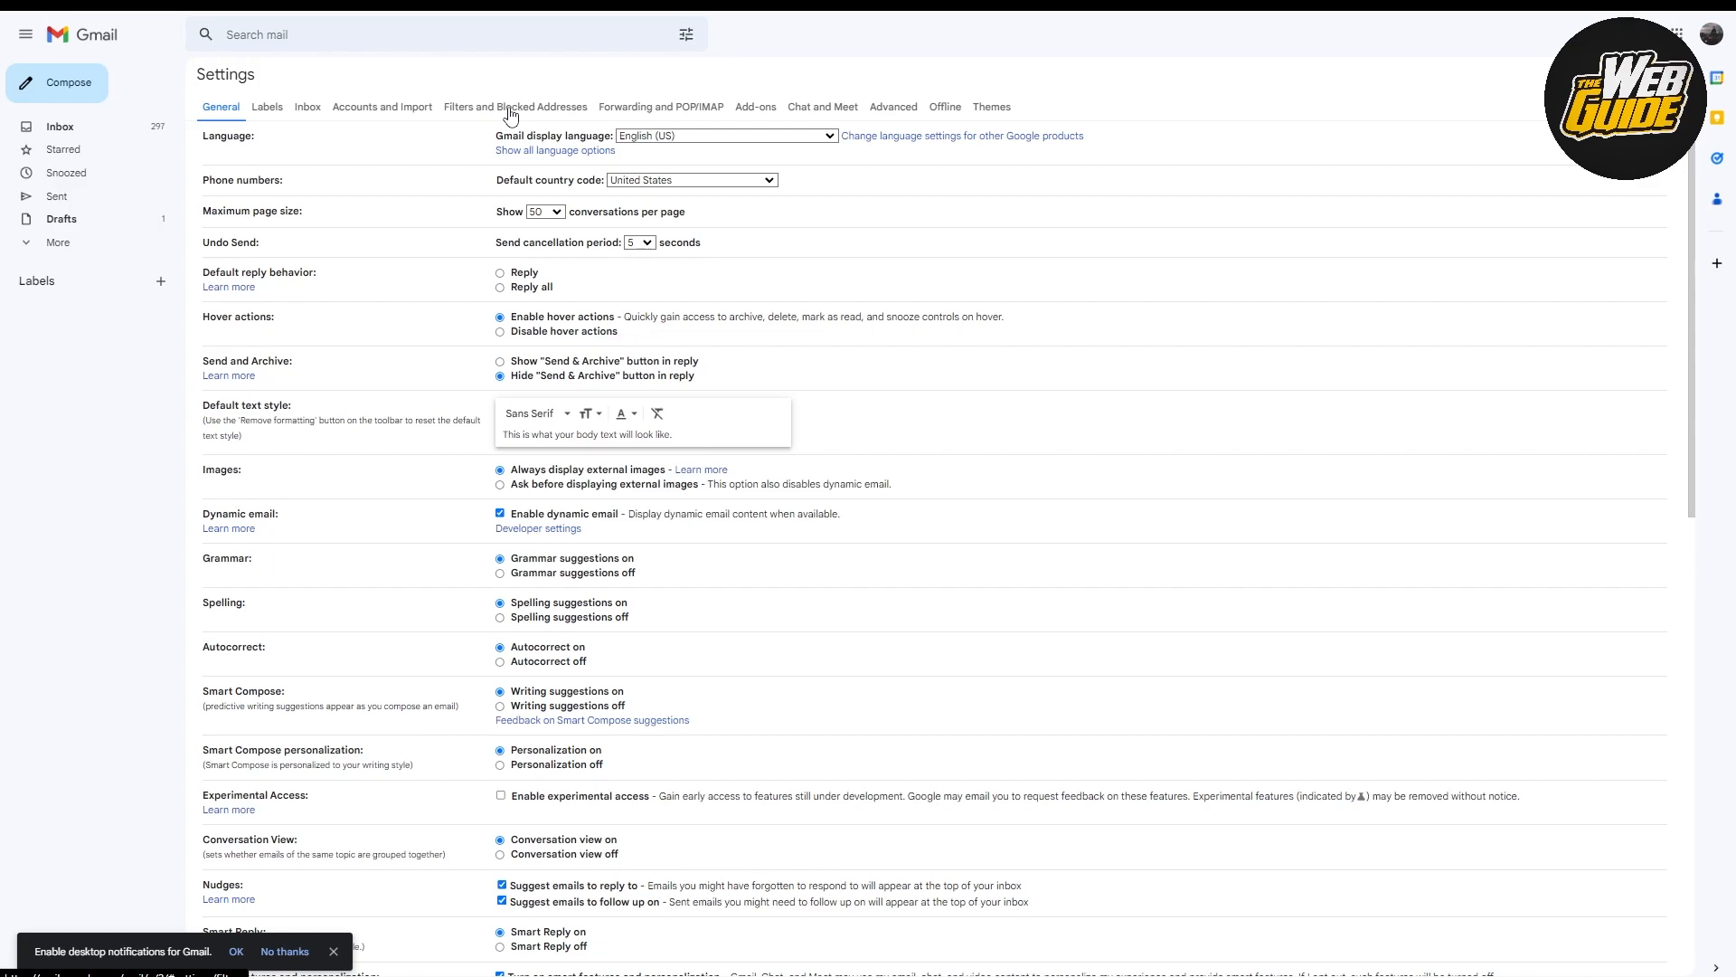
Show the Filters and Blocked Addresses list with the Descript onboarding address blocked
{"action": "left_click", "coordinate": [515, 106]}
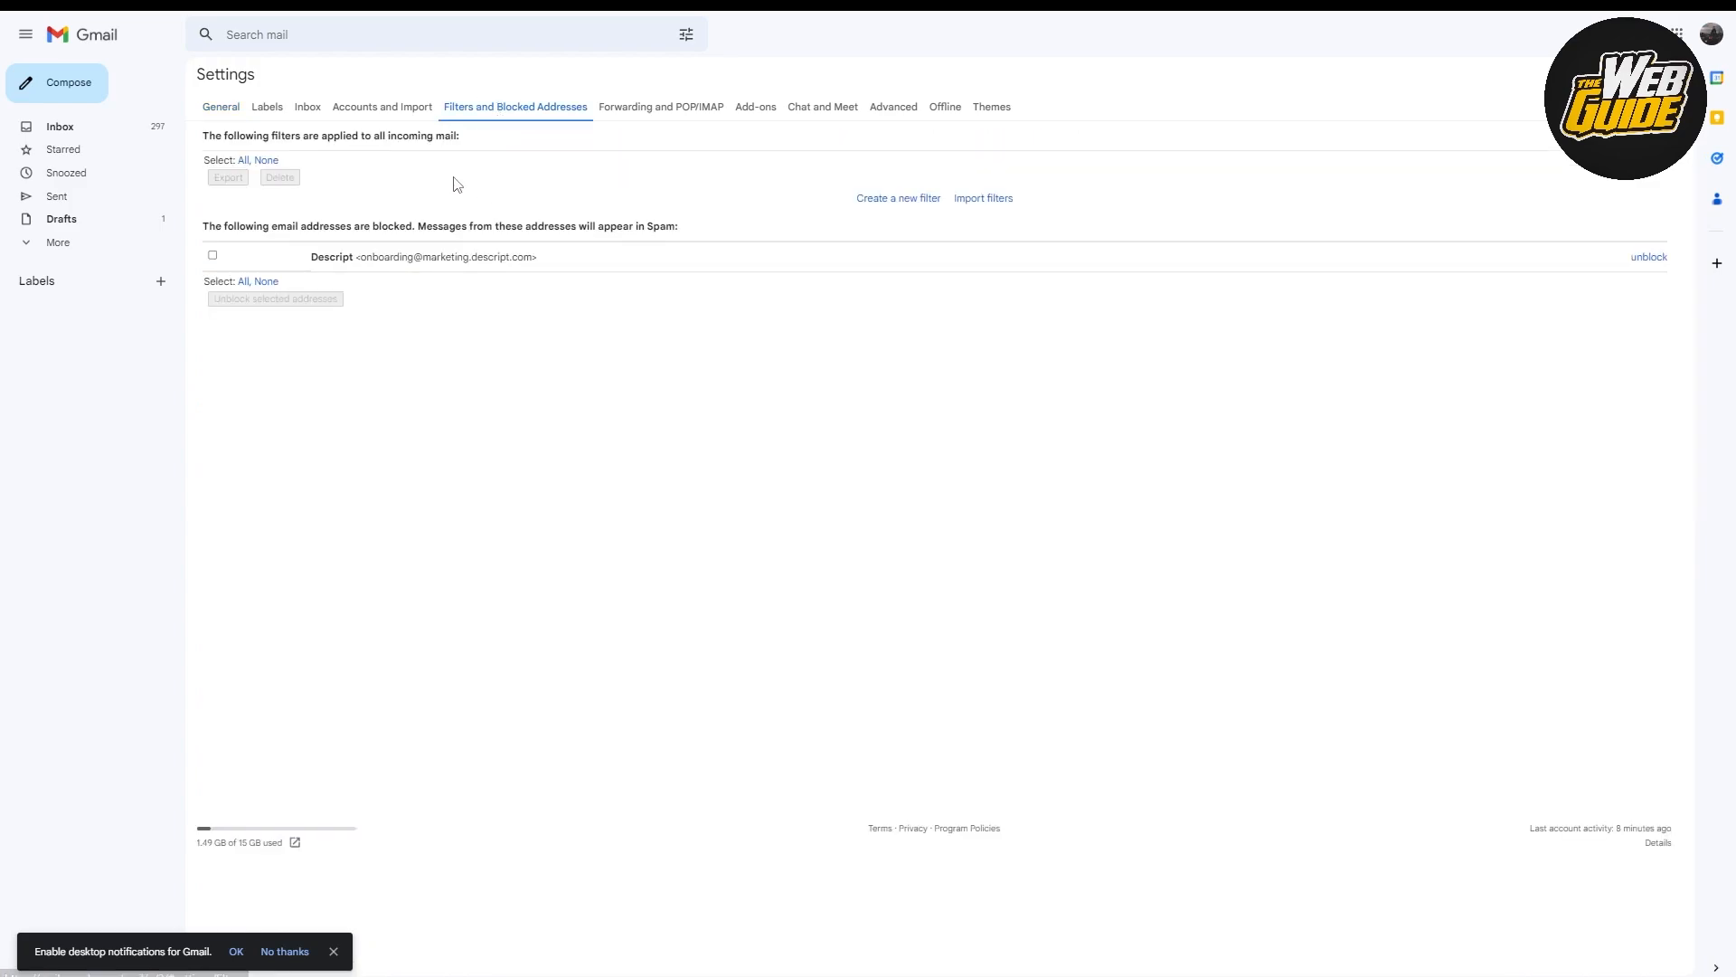
{"action": "mouse_move", "coordinate": [274, 214]}
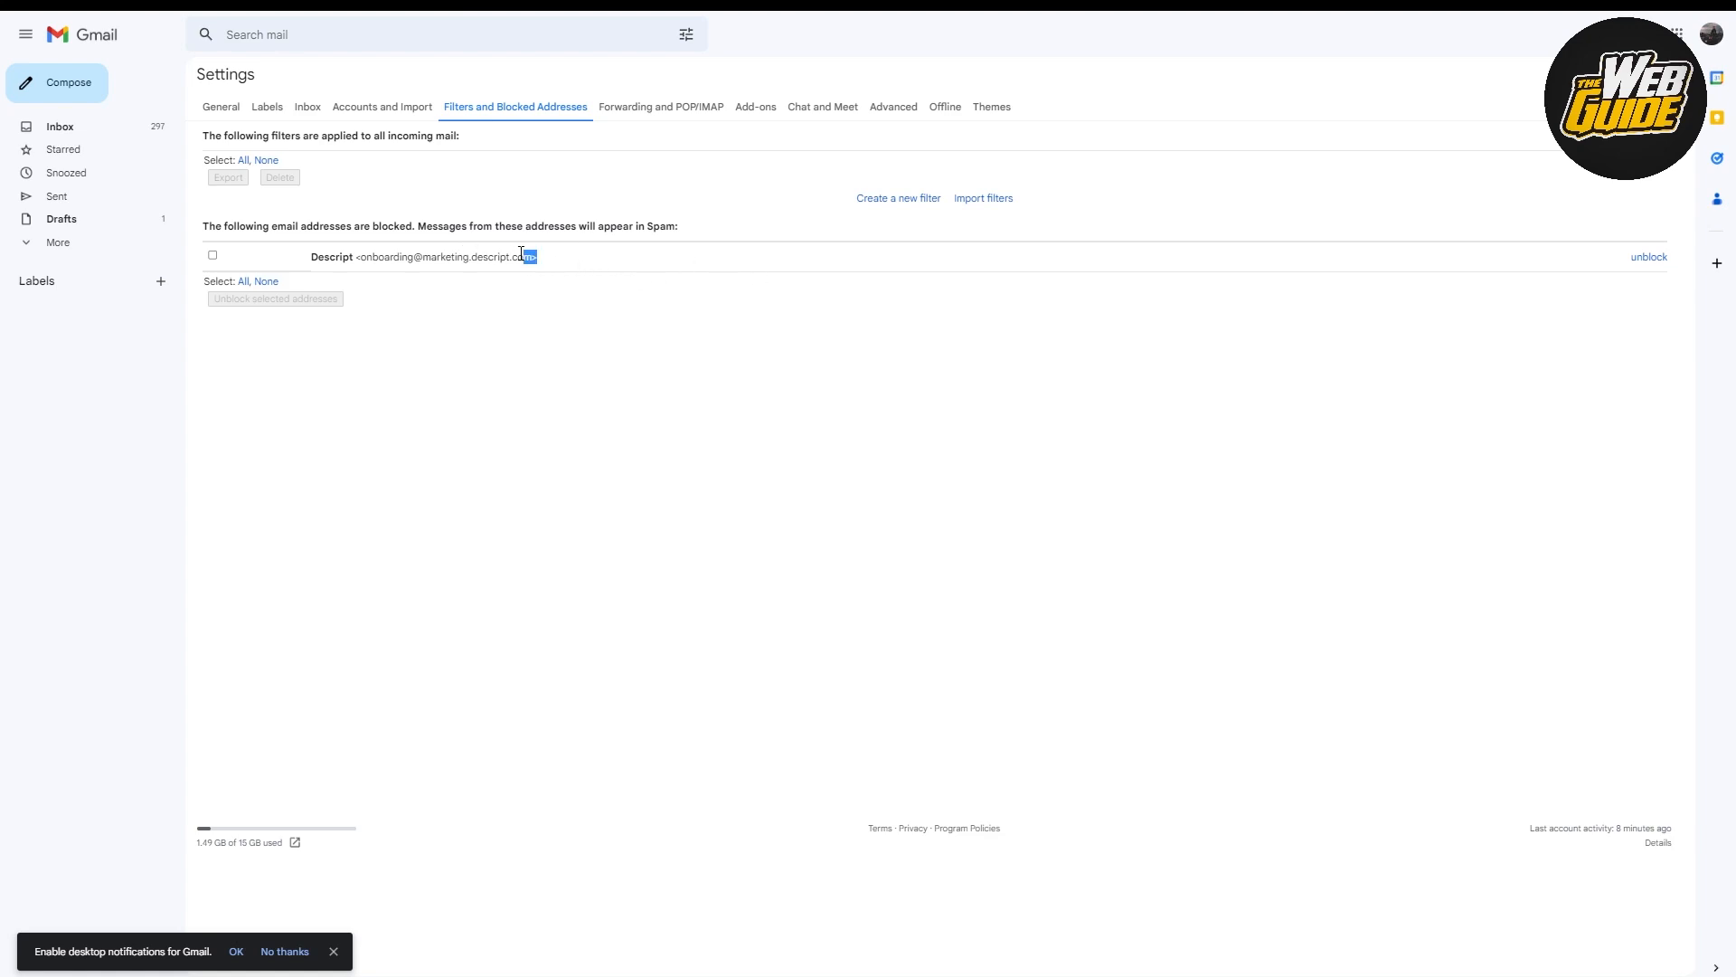
{"action": "double_click", "coordinate": [444, 255]}
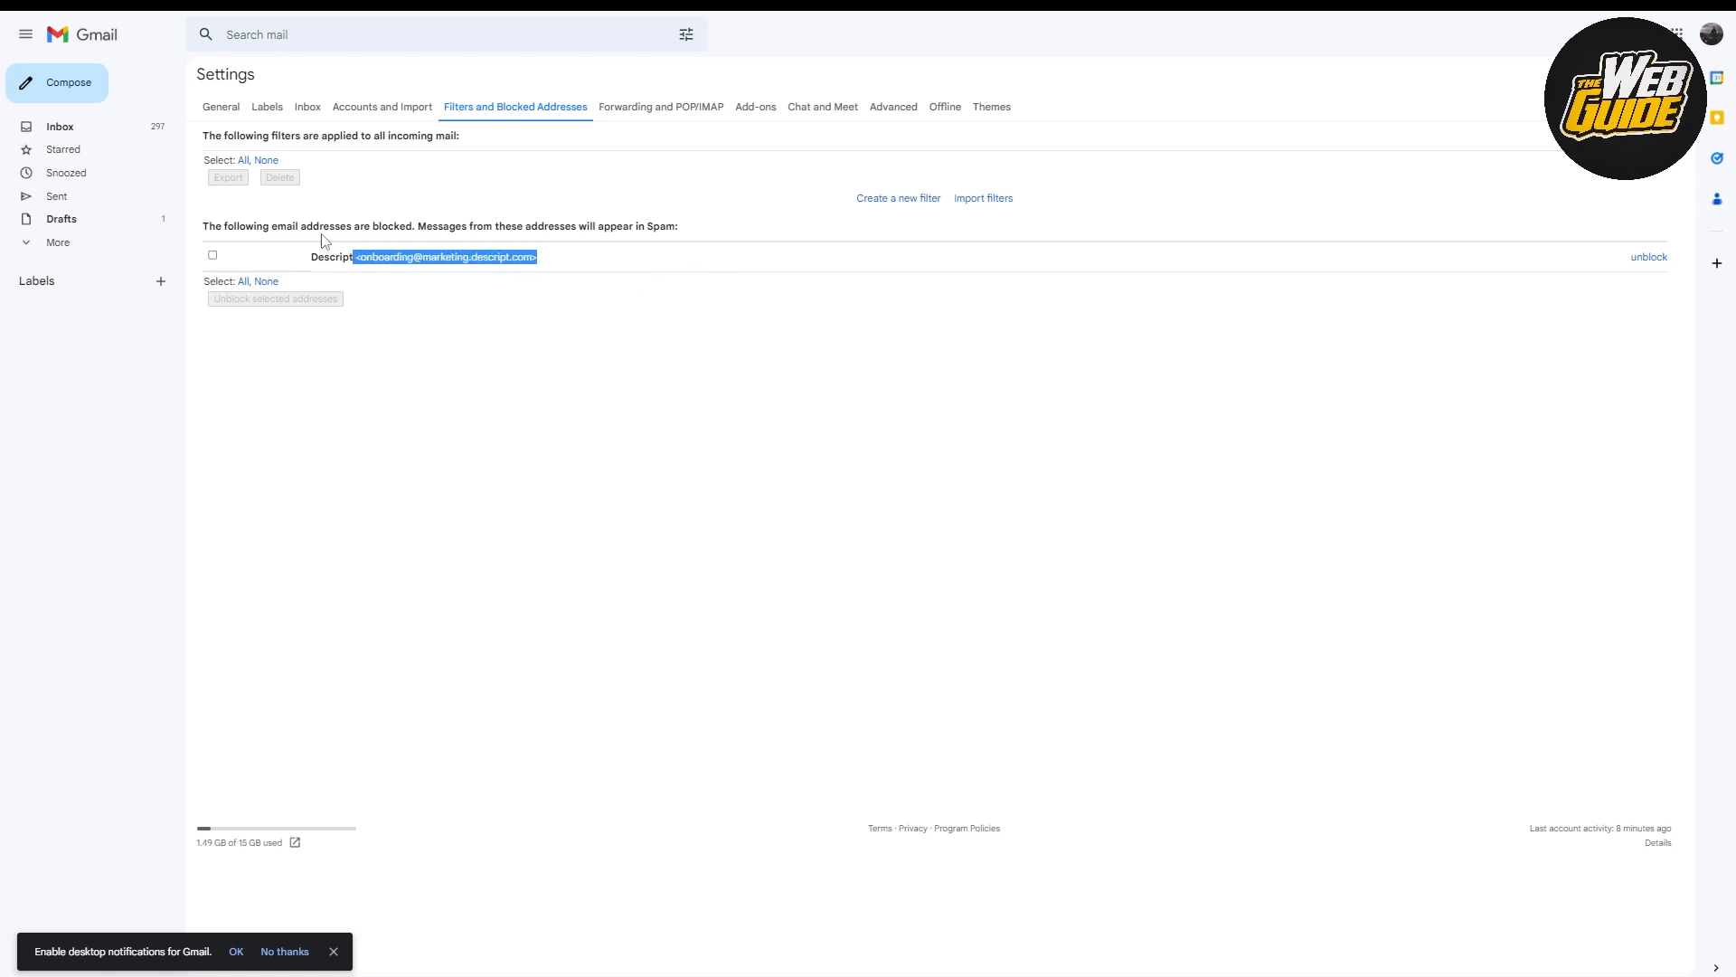
{"action": "mouse_move", "coordinate": [1666, 219]}
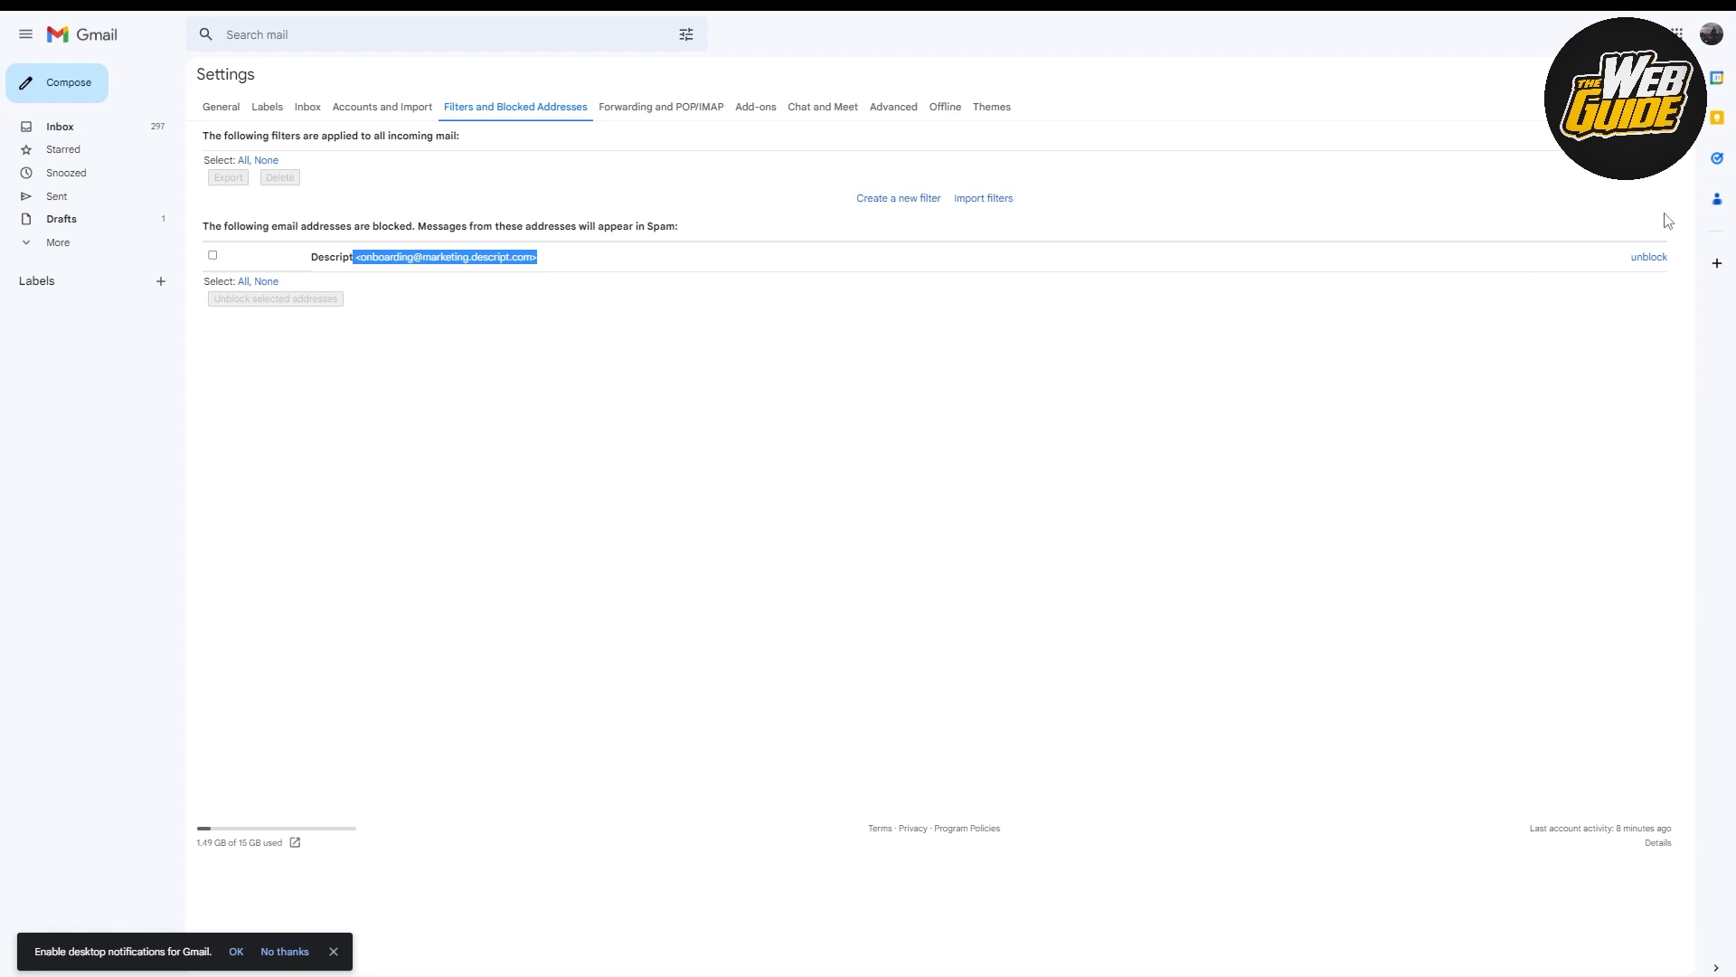
{"action": "mouse_move", "coordinate": [1649, 256]}
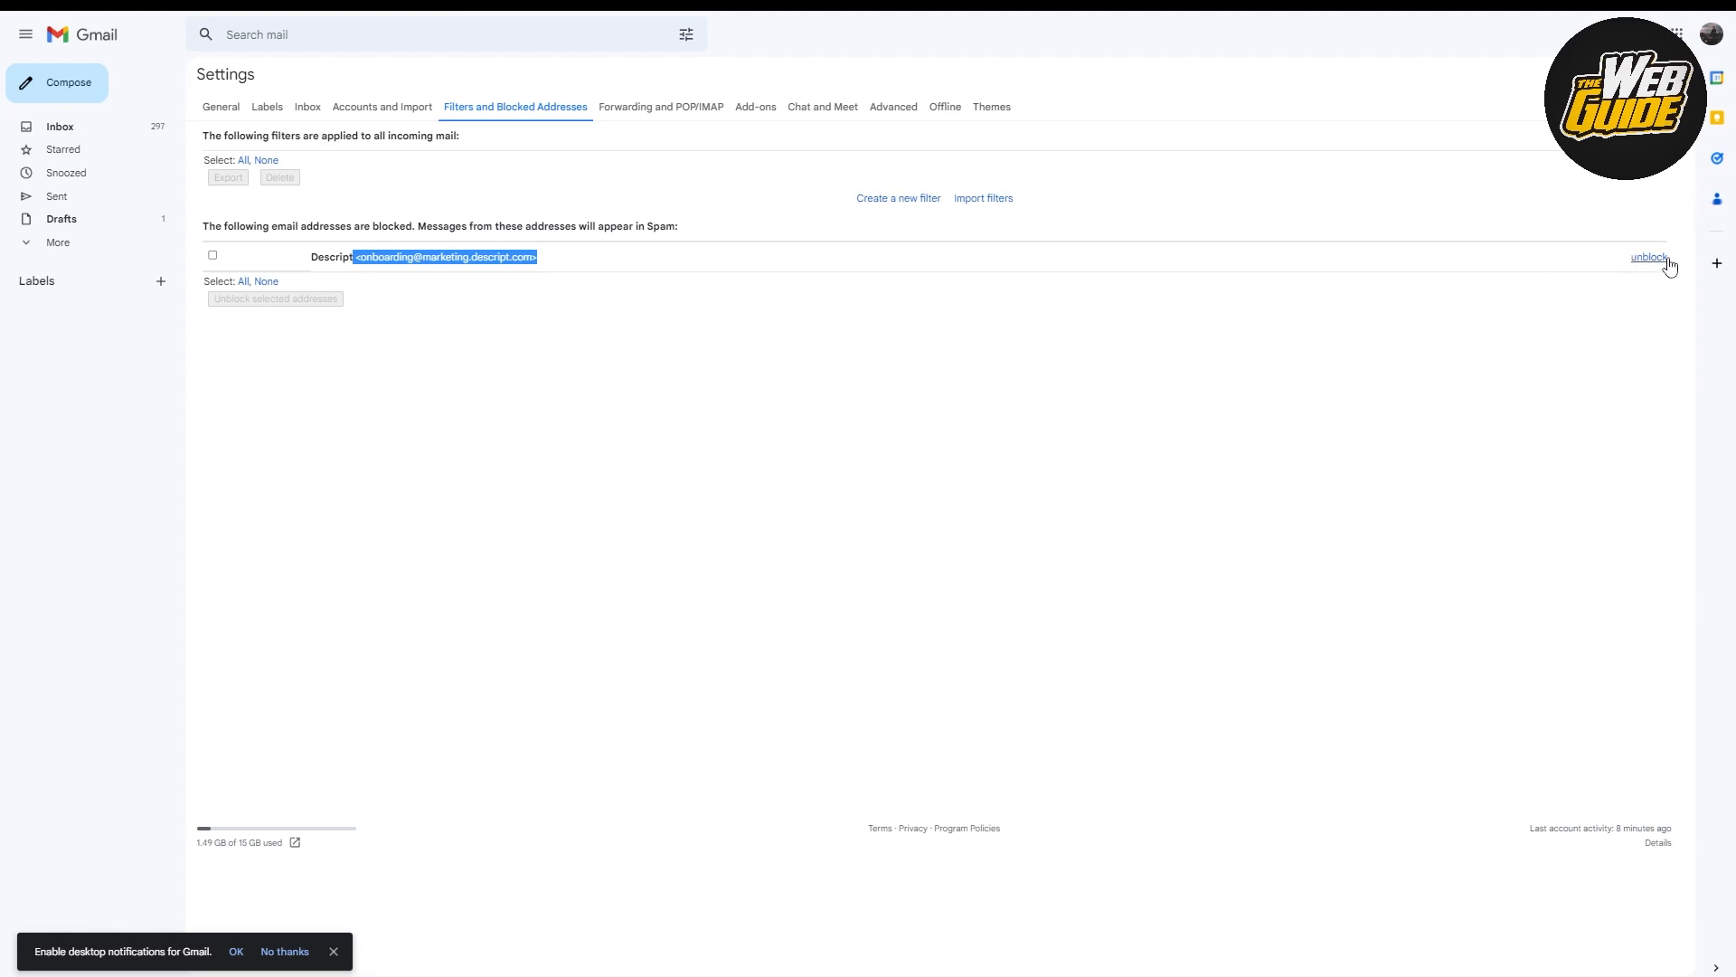
{"action": "mouse_move", "coordinate": [248, 270]}
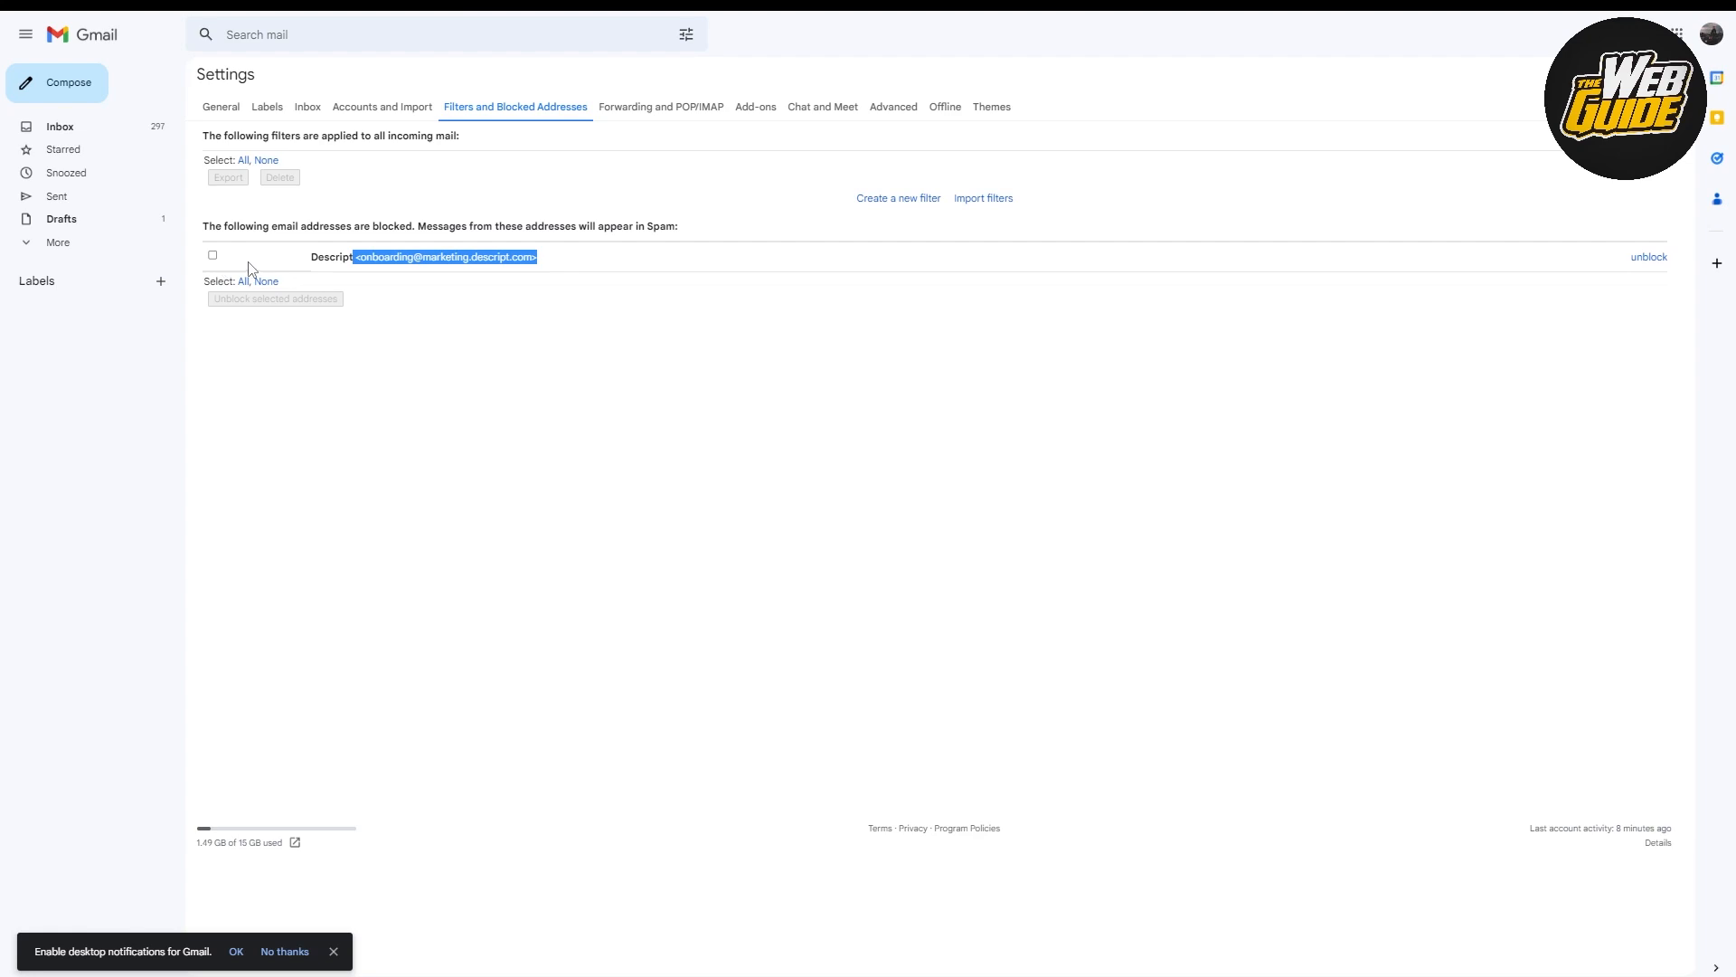
Unblock the Descript onboarding address and confirm, leaving no blocked addresses
{"action": "left_click", "coordinate": [212, 255]}
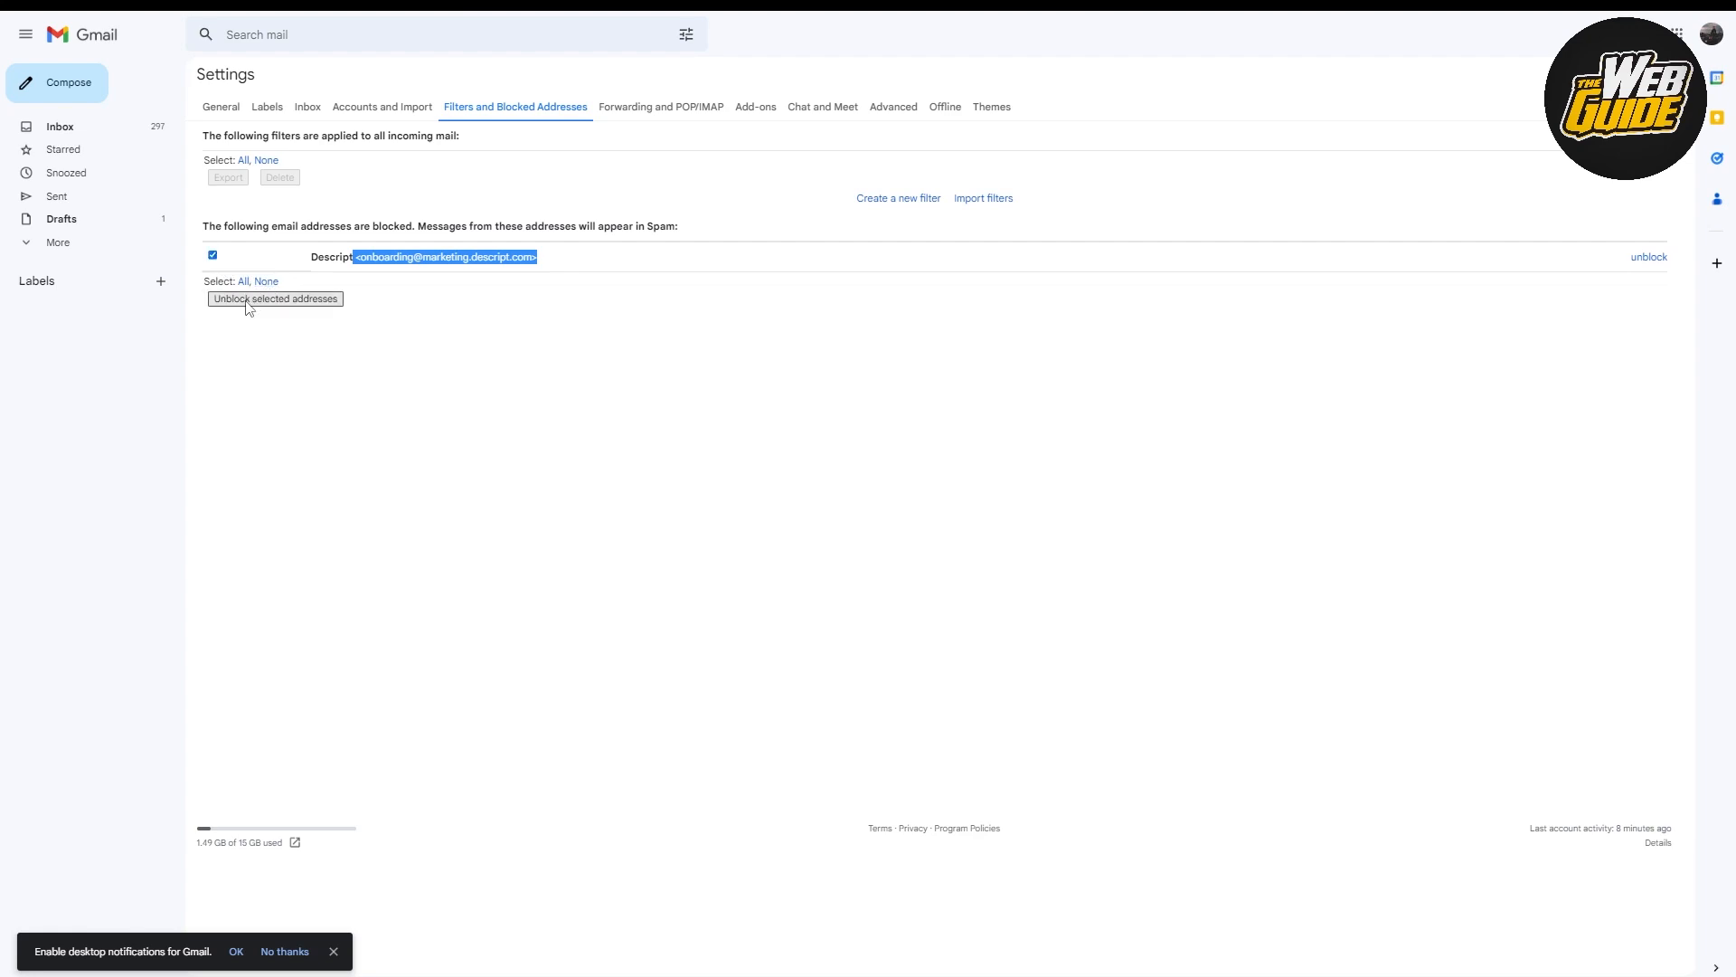
{"action": "left_click", "coordinate": [275, 298]}
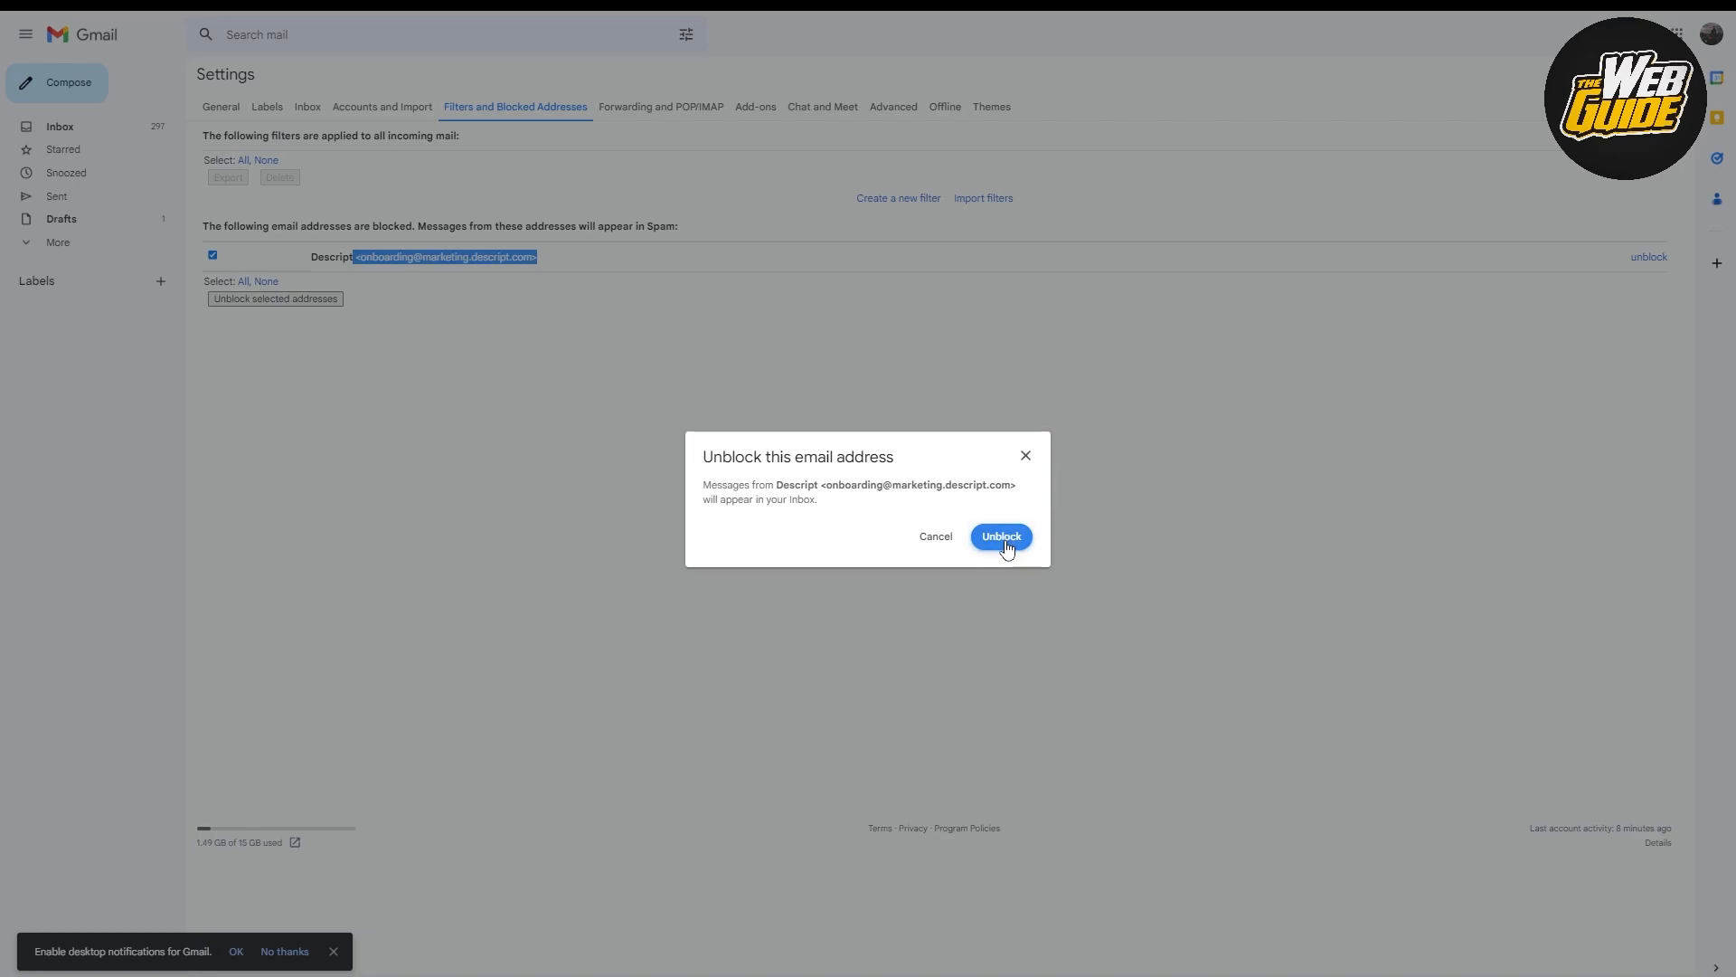
{"action": "left_click", "coordinate": [999, 535]}
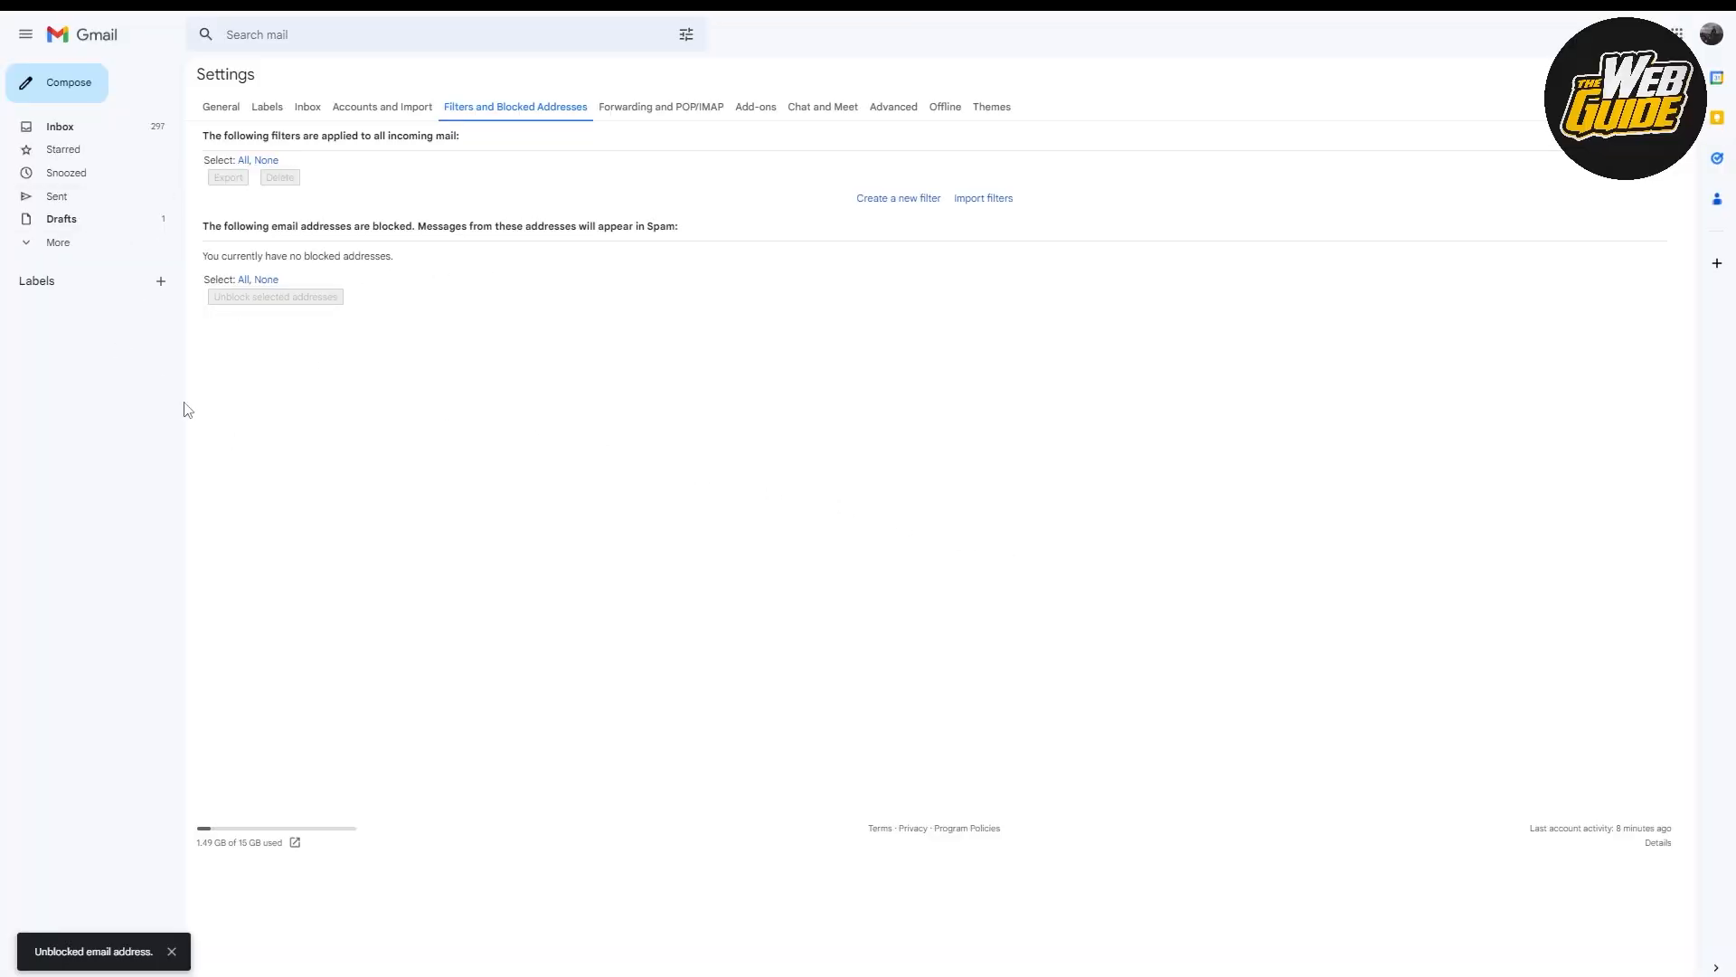